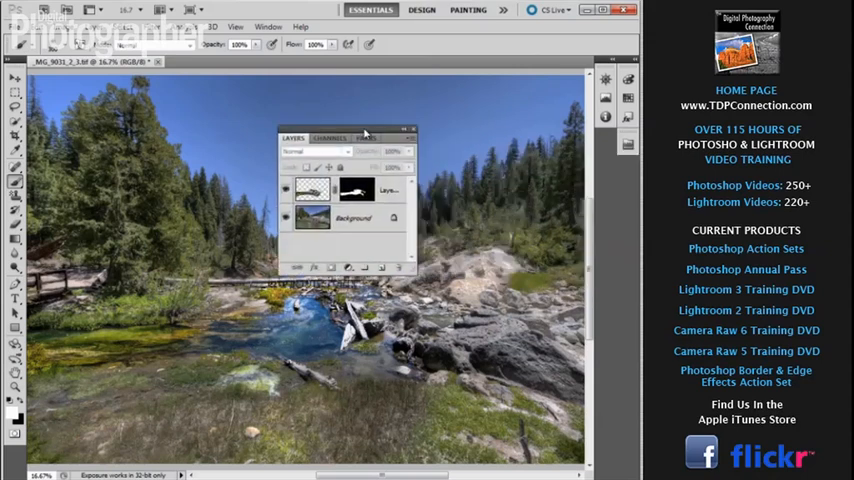
Drag the masked layer to the trash, leaving only the Background layer.
{"action": "left_click_drag", "start_coordinate": [345, 138], "coordinate": [520, 166]}
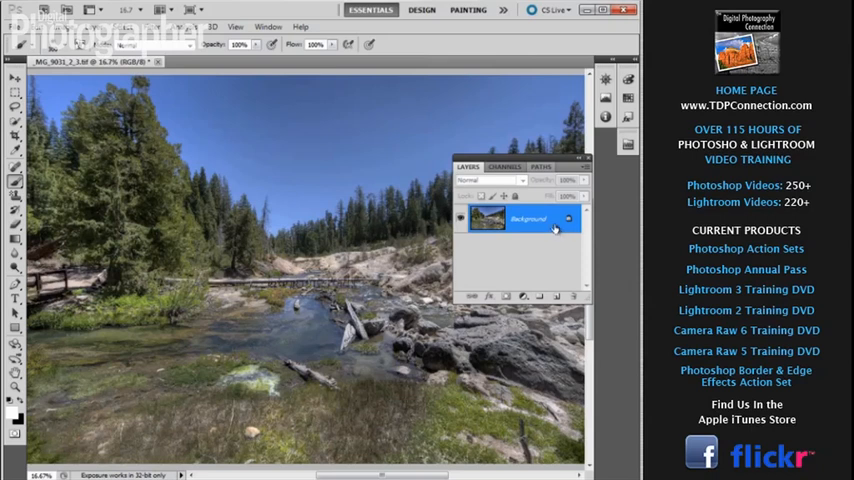
{"action": "mouse_move", "coordinate": [553, 226]}
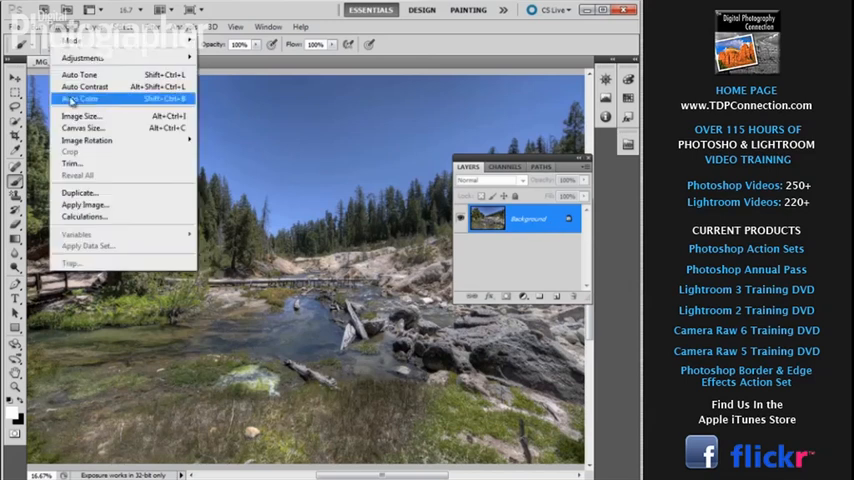
Duplicate the river photo with Image > Duplicate, keeping the default 'copy' name.
{"action": "left_click", "coordinate": [80, 192]}
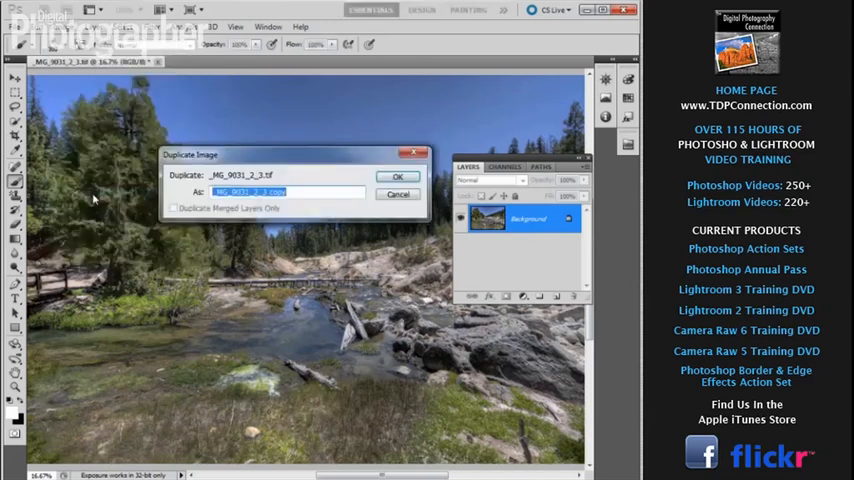
{"action": "left_click", "coordinate": [398, 176]}
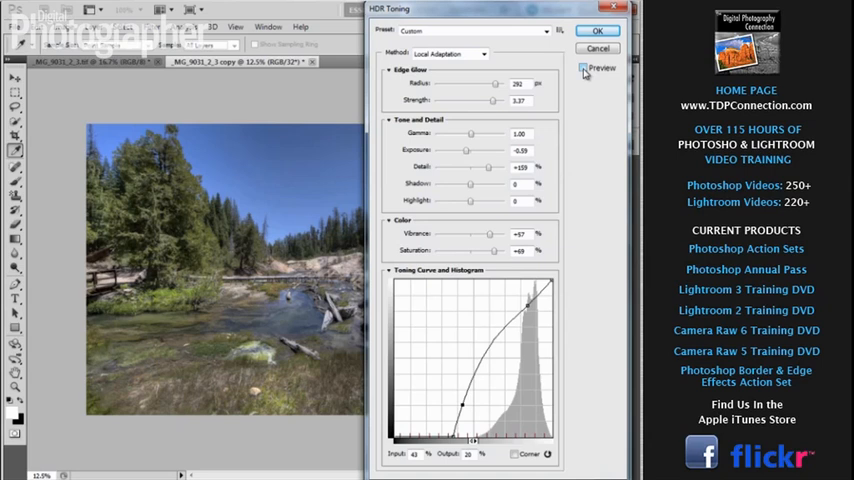
Preview and apply HDR Toning: radius 292 px, detail +159, vibrance +57, saturation +69.
{"action": "left_click", "coordinate": [584, 68]}
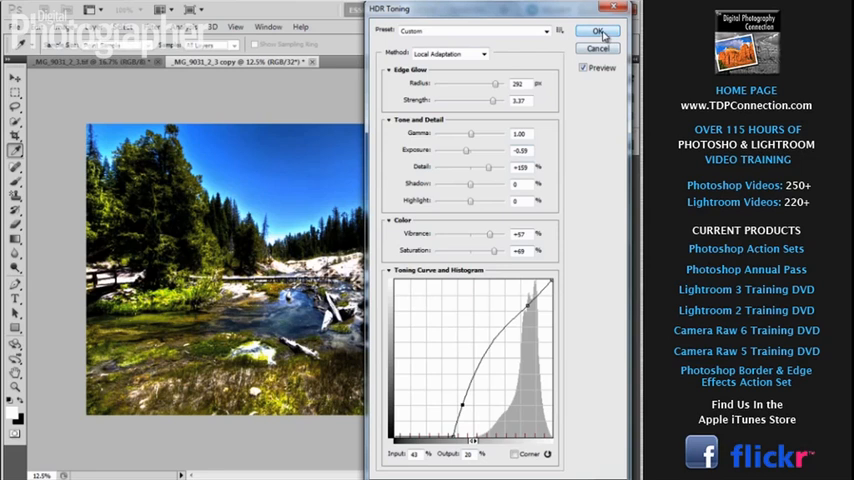
{"action": "left_click", "coordinate": [597, 30]}
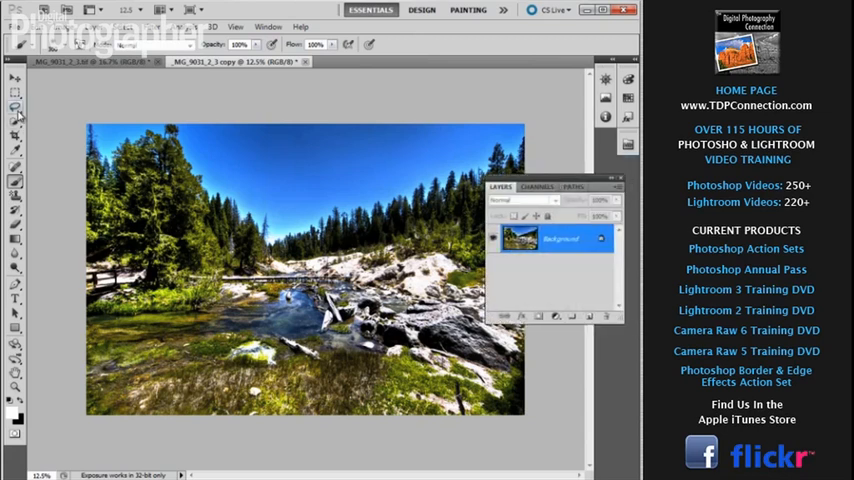
{"action": "left_click", "coordinate": [16, 107]}
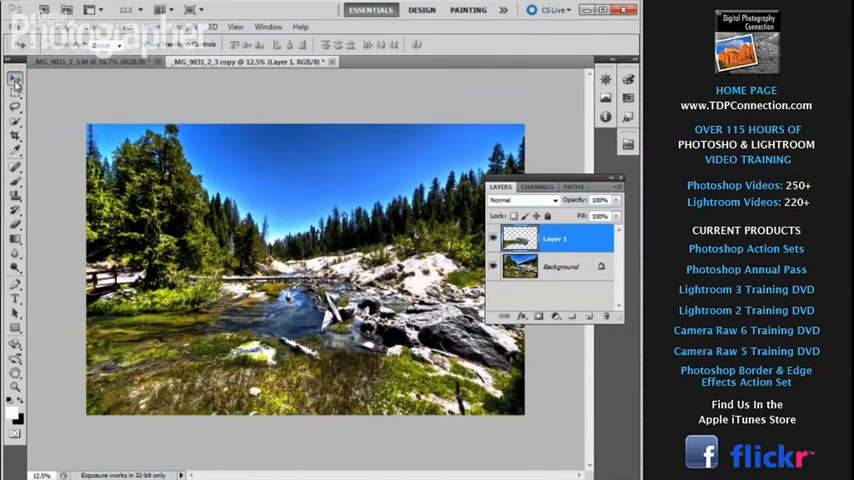
{"action": "mouse_move", "coordinate": [63, 102]}
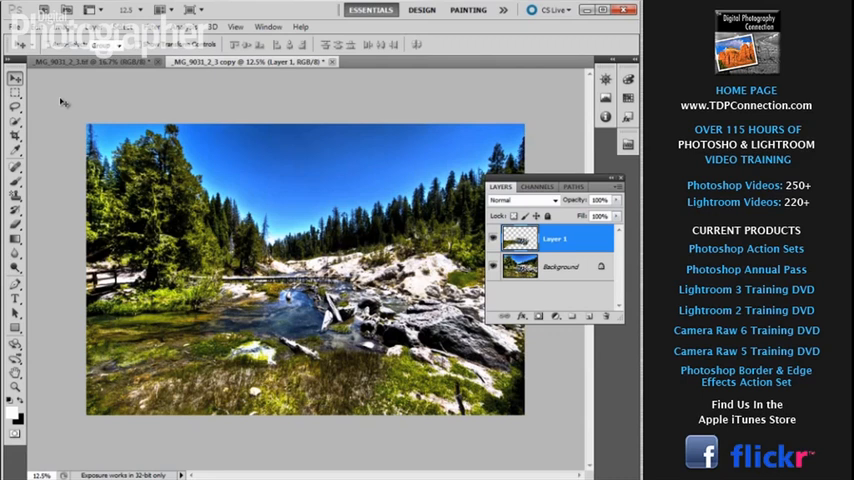
{"action": "mouse_move", "coordinate": [515, 244]}
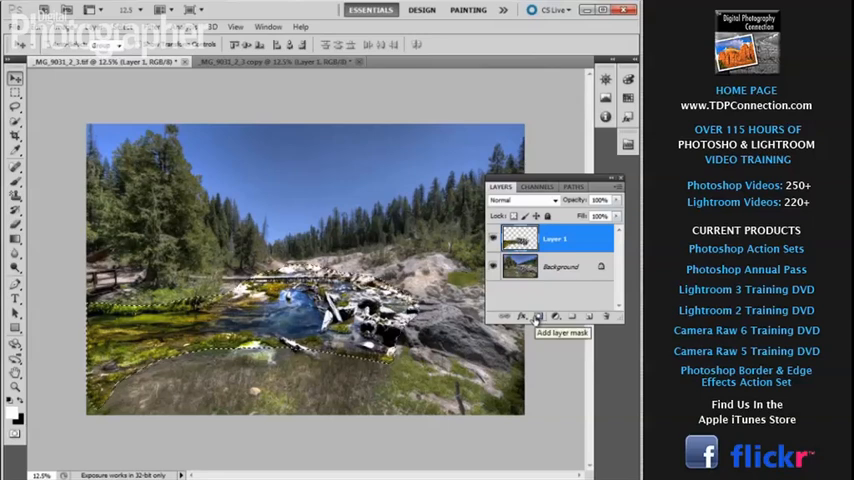
Add a layer mask to Layer 1 from the river selection.
{"action": "left_click", "coordinate": [538, 315]}
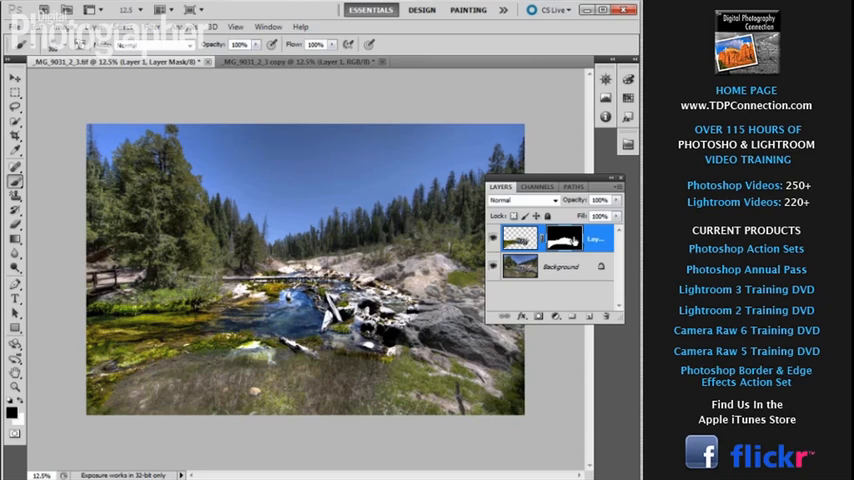
{"action": "mouse_move", "coordinate": [573, 243]}
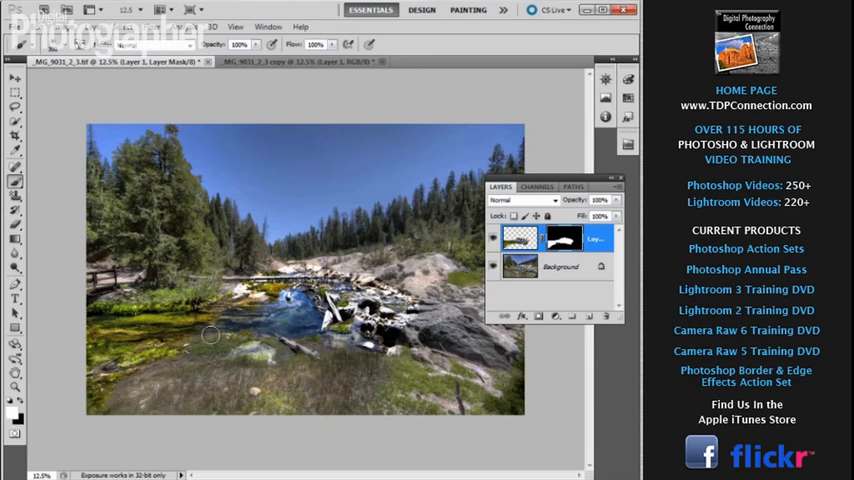
{"action": "mouse_move", "coordinate": [183, 331]}
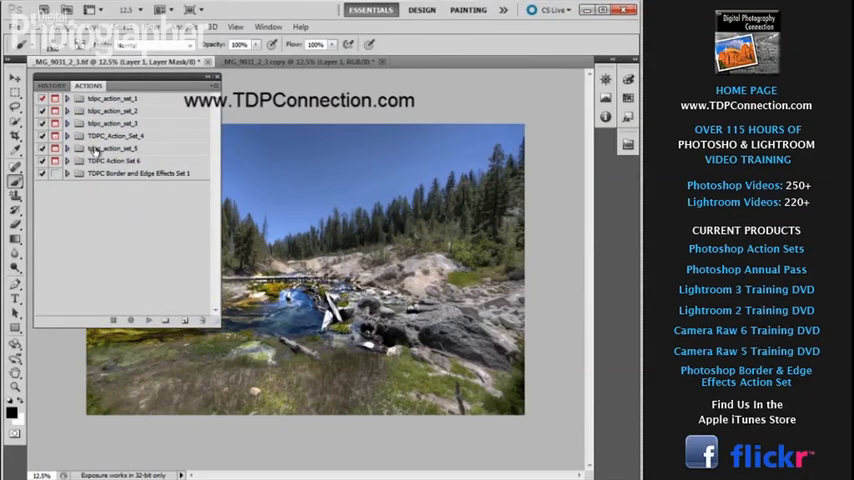
Expand tdpc_action_set_5 in the Actions panel and scroll through its actions.
{"action": "left_click", "coordinate": [67, 160]}
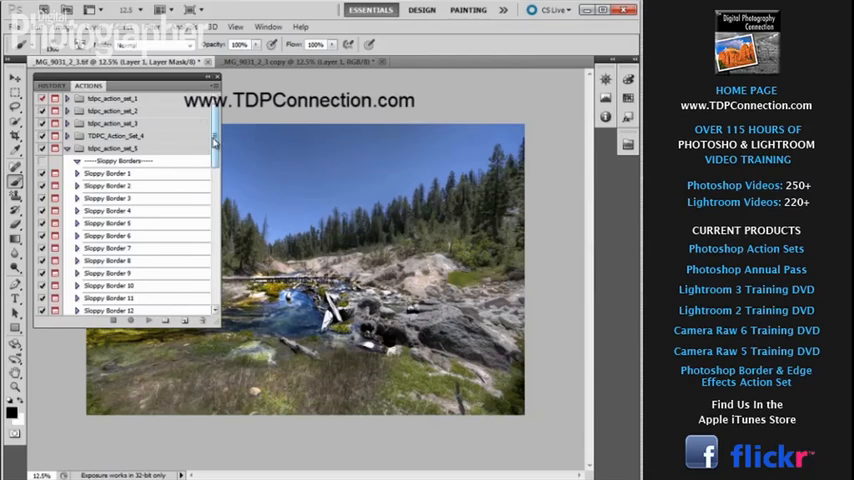
{"action": "scroll", "scroll_direction": "down", "scroll_amount": 3}
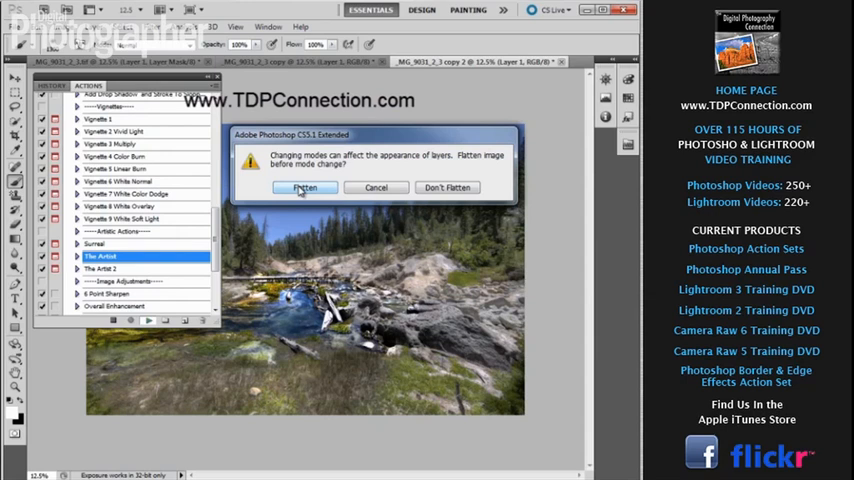
Run The Artist action, flattening the image and dismissing the group-opacity message.
{"action": "left_click", "coordinate": [305, 188]}
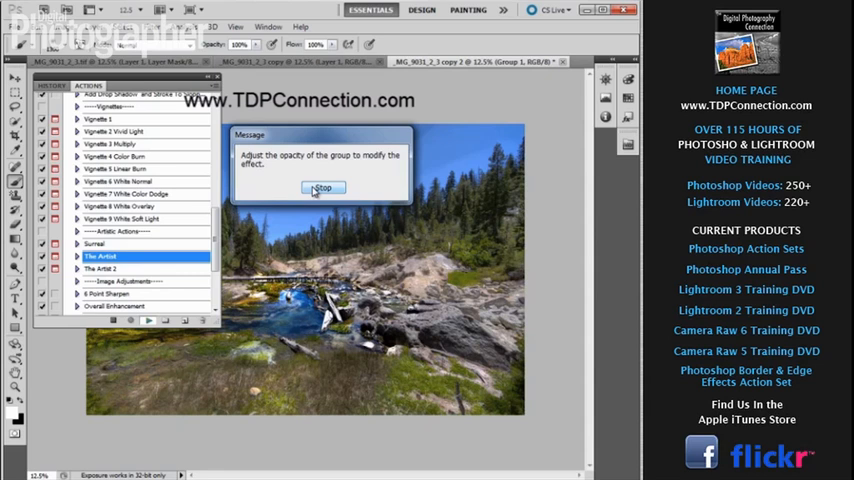
{"action": "left_click", "coordinate": [321, 188]}
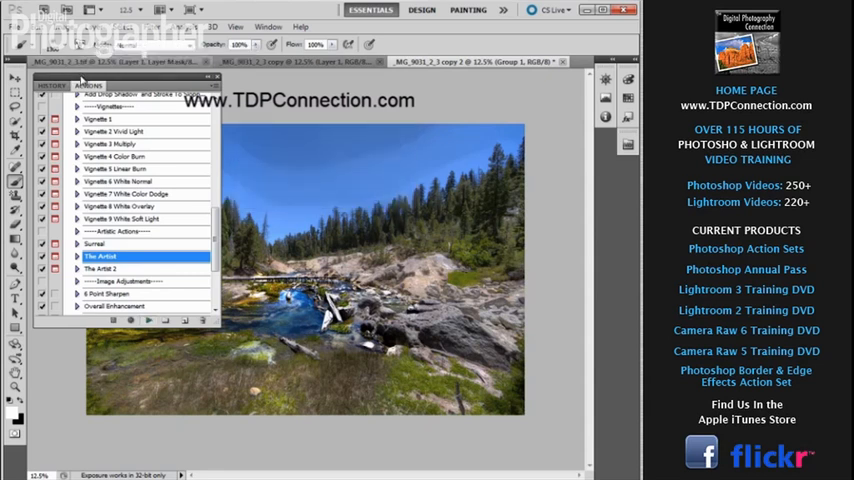